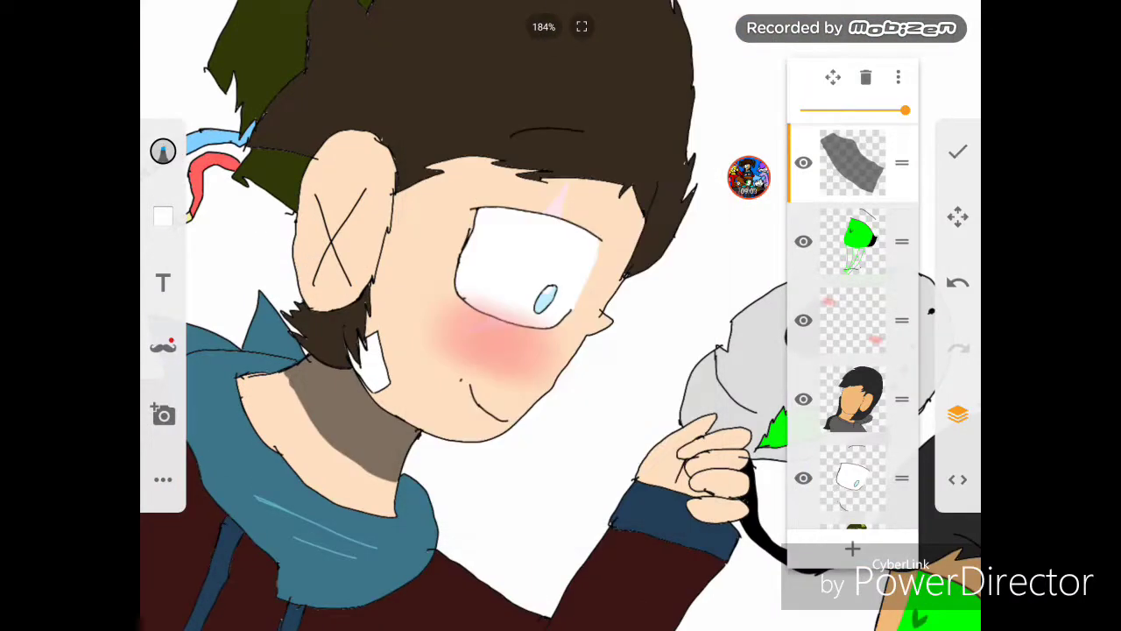
Step: Paint the bright green glow and darker green patch on the second character's face with the brush
left_click(163, 151)
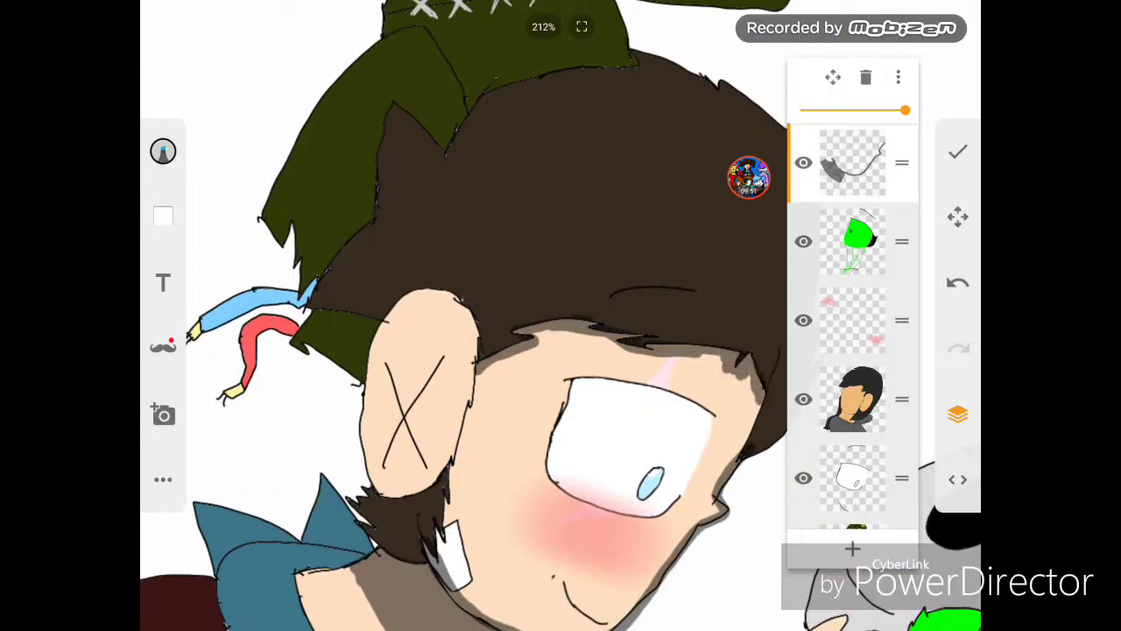
left_click(163, 151)
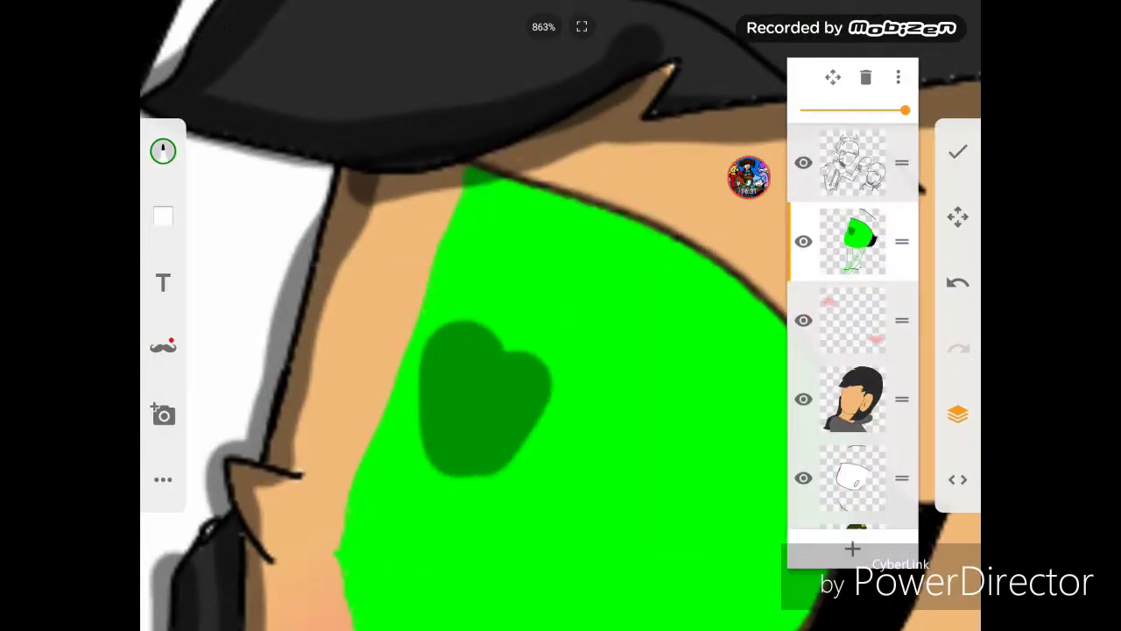
left_click(161, 151)
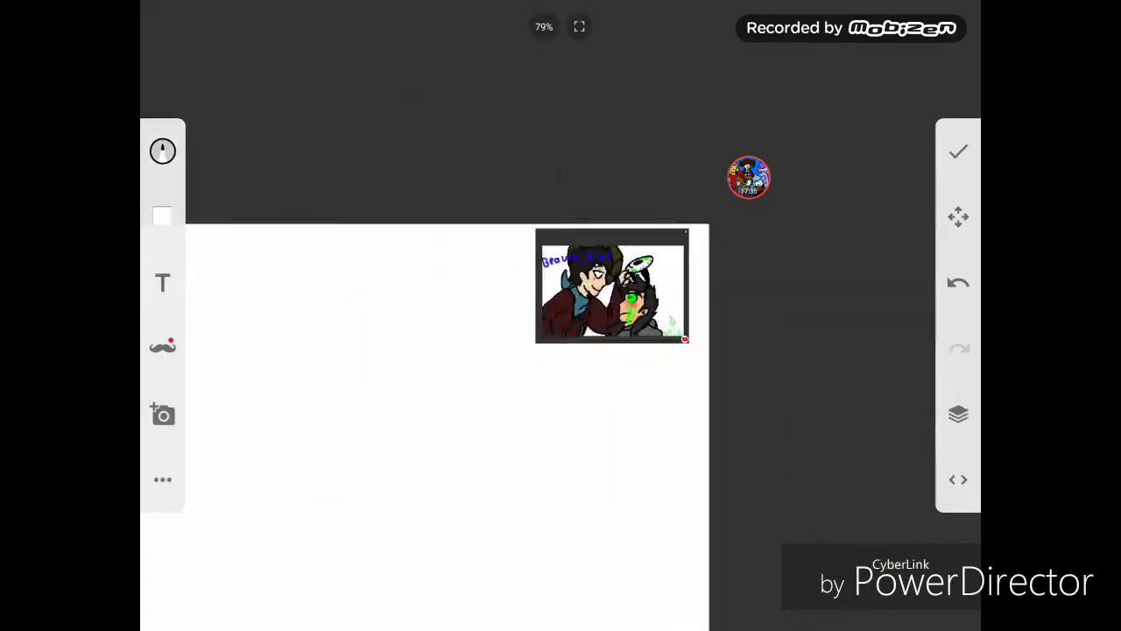
Step: Finish the drawing with the checkmark to reach the export adjustment screen
left_click(959, 413)
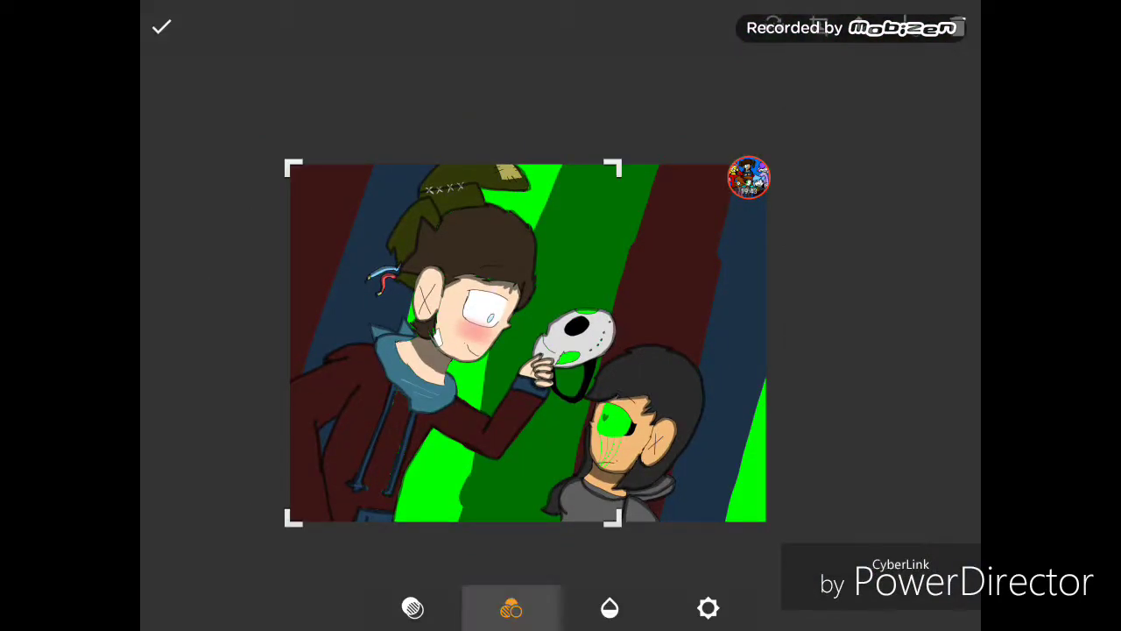
Step: Try the brightness adjustment on the image, then return to the canvas at original brightness
left_click(708, 607)
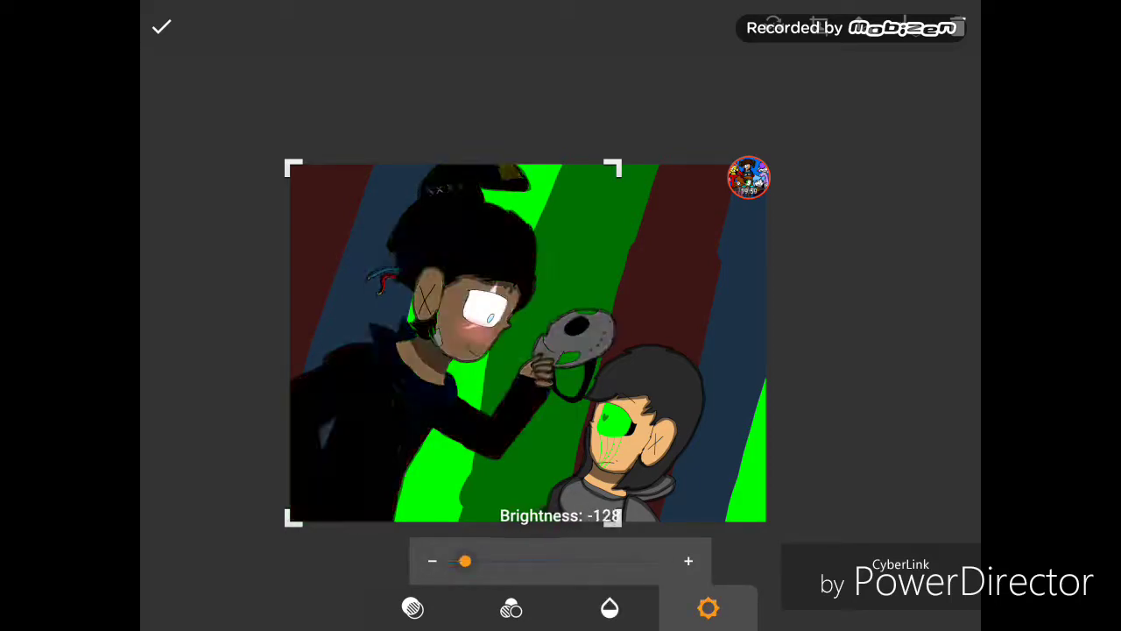
left_click(512, 607)
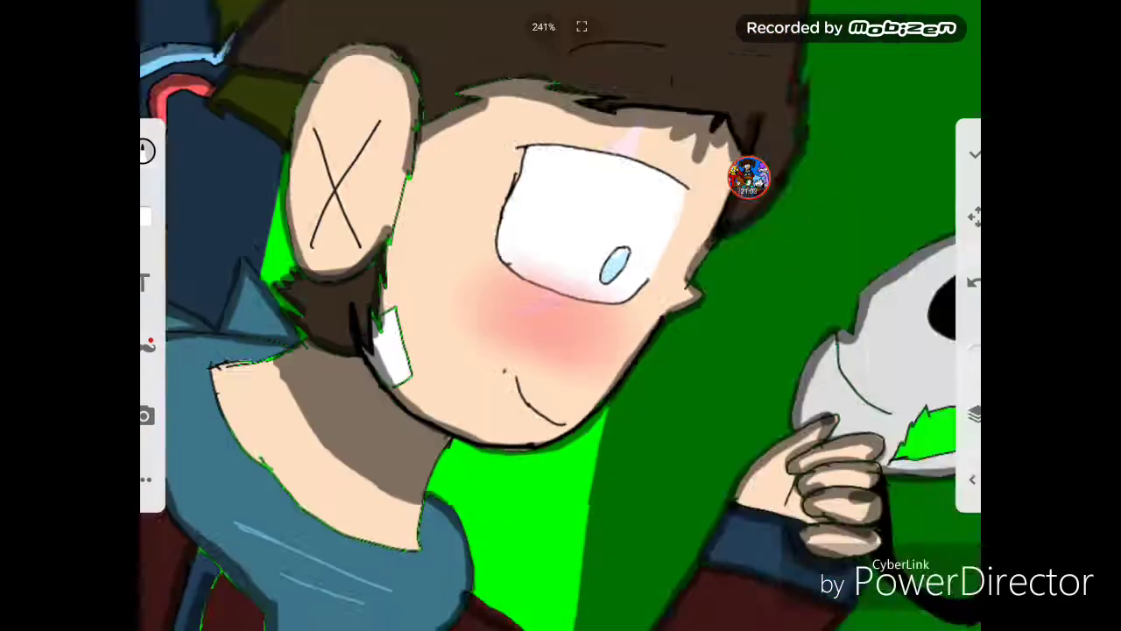
Step: Scribble blue lettering above the first character and confirm to reach the Share / Save / Discard options
left_click(976, 414)
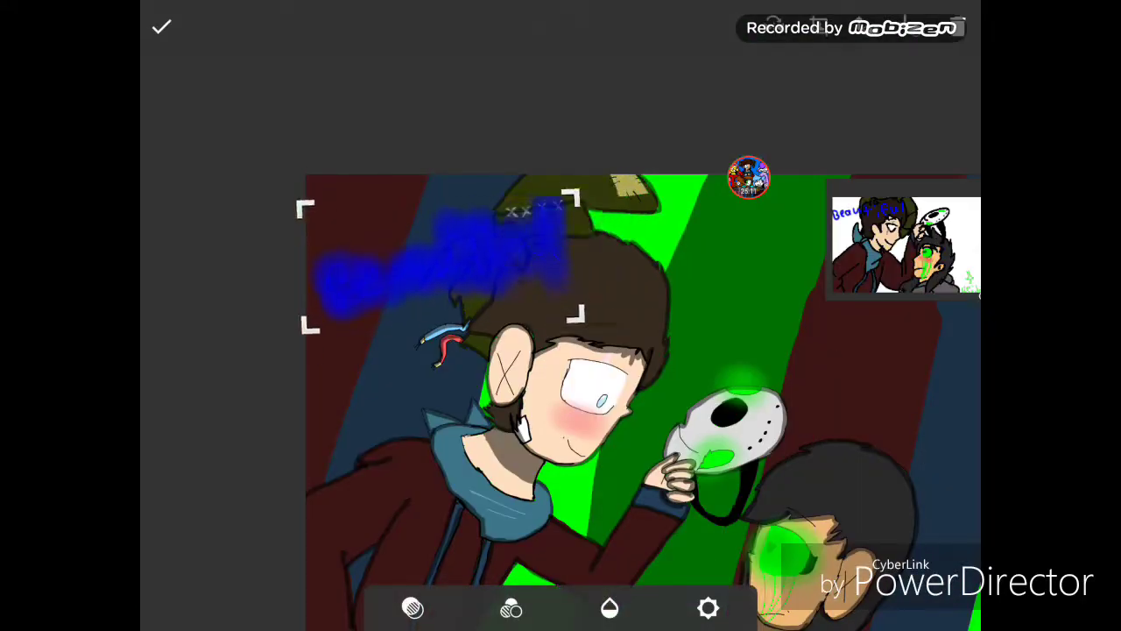
left_click(161, 25)
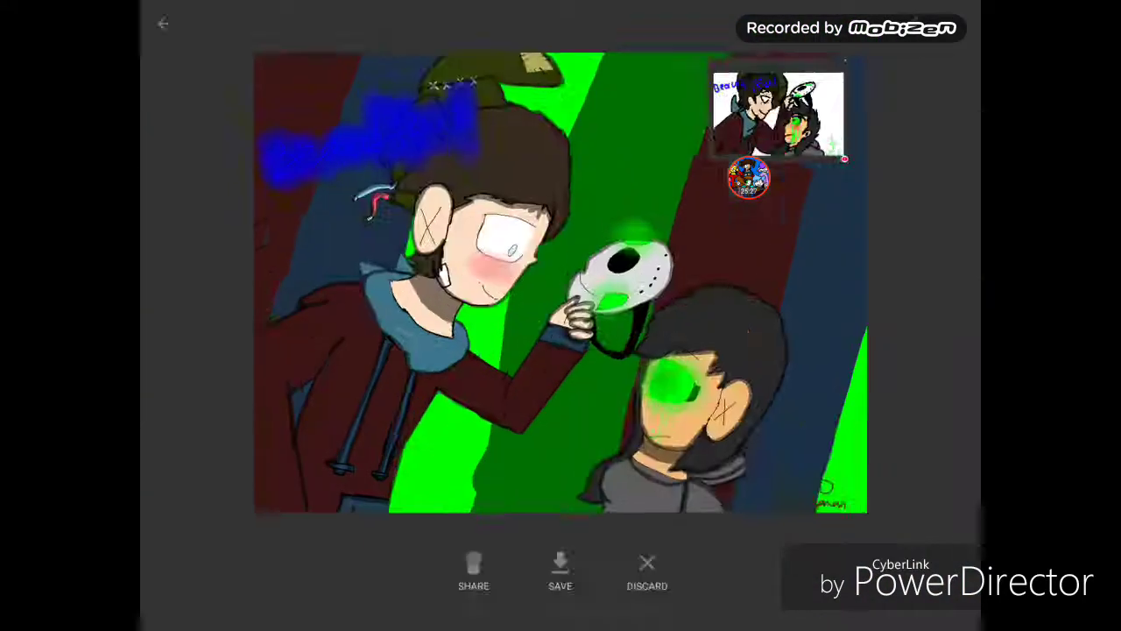